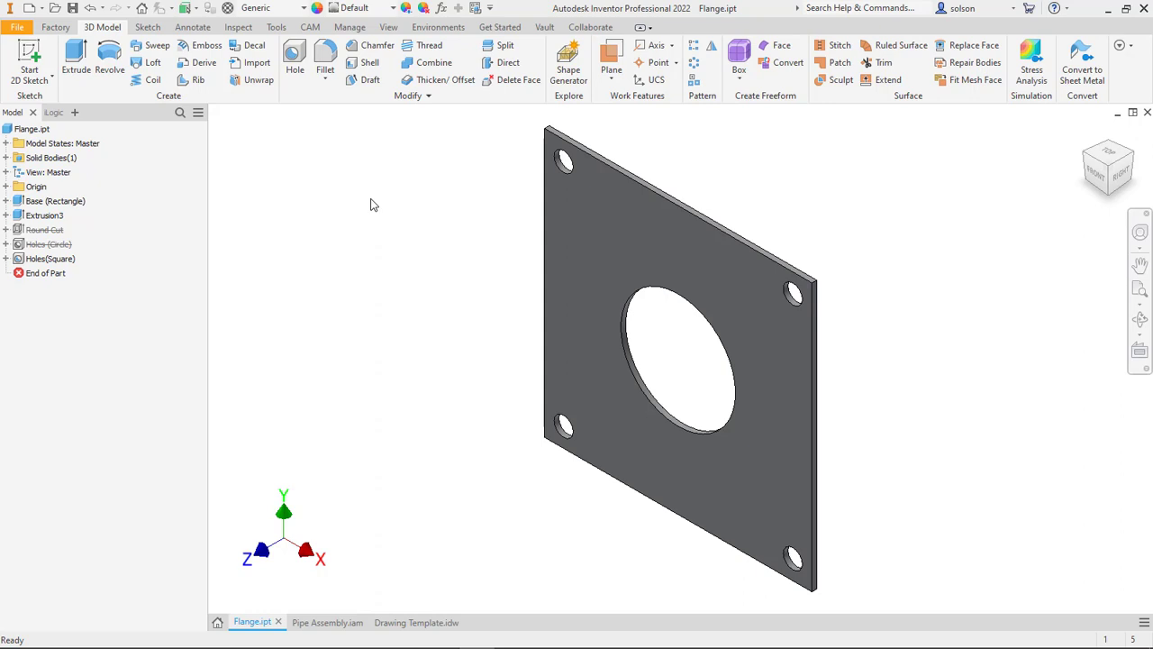
# Step: Run the flange's Style iLogic rule, then review its If/Else feature-toggling code and close it
pyautogui.click(38, 112)
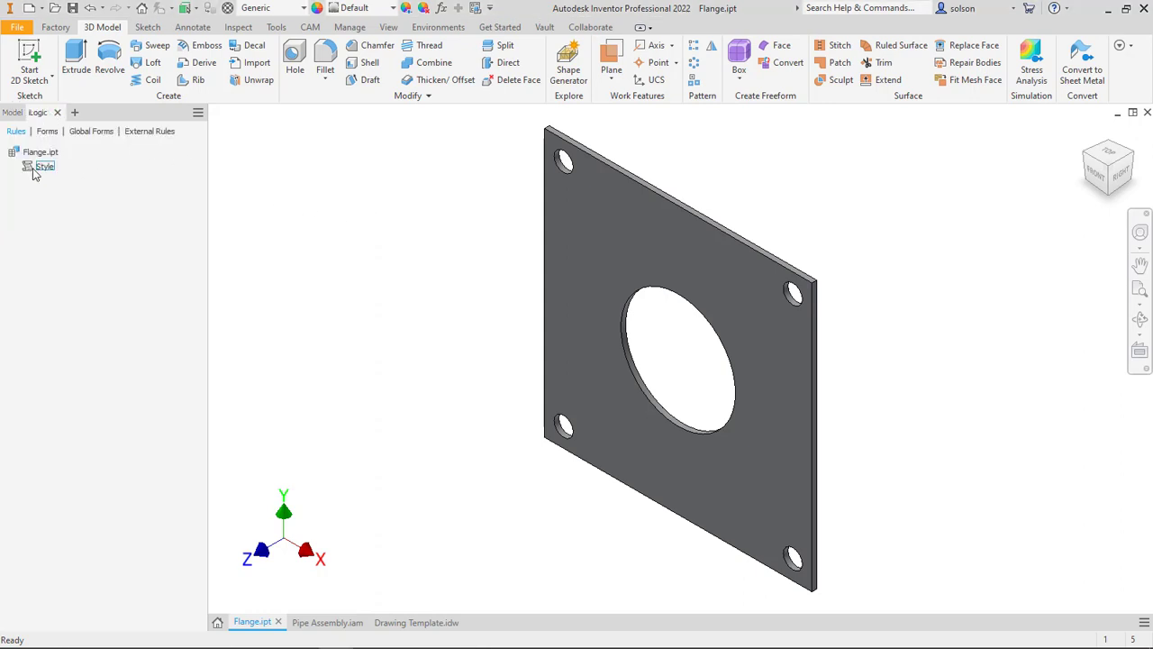
pyautogui.rightClick(44, 166)
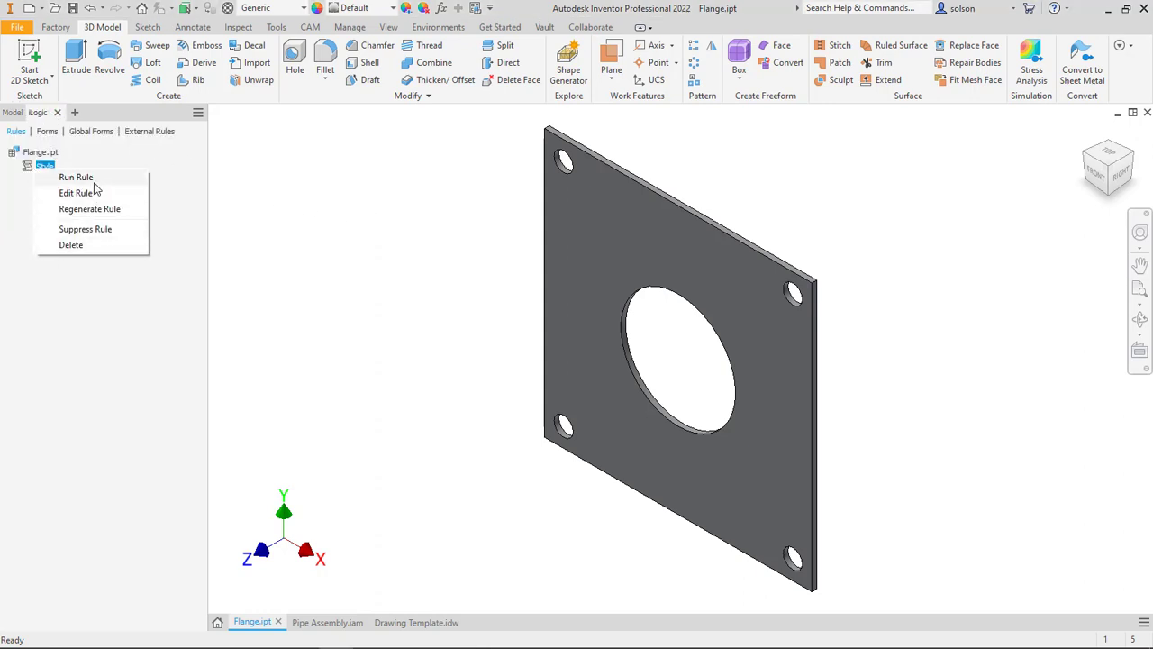
pyautogui.click(417, 288)
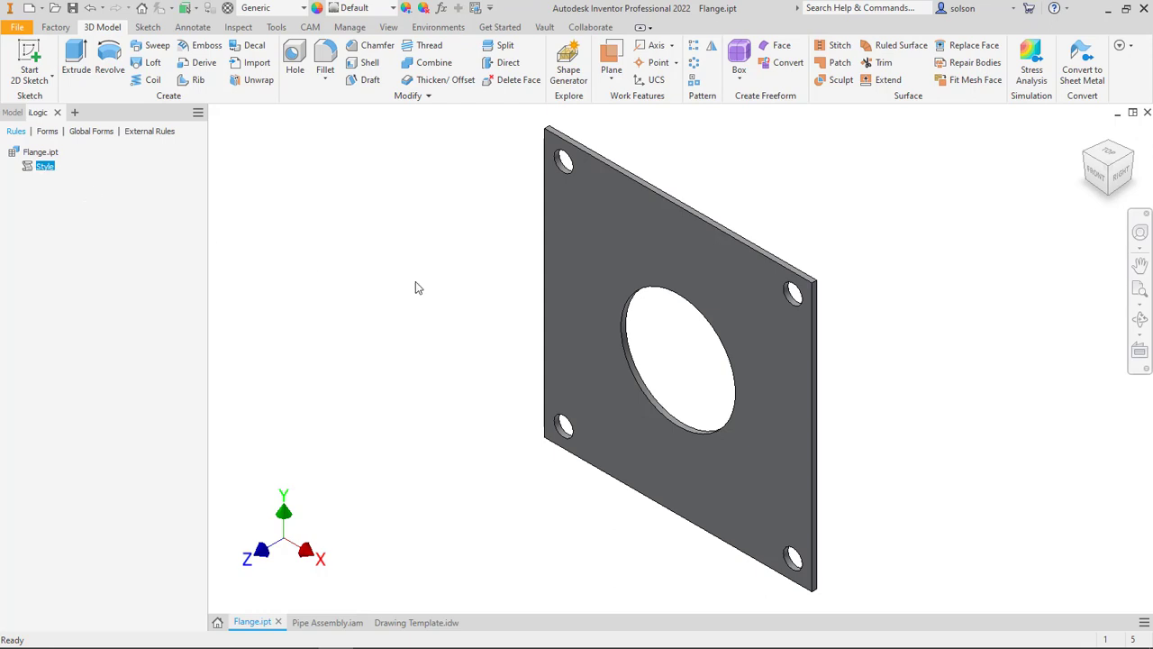
pyautogui.doubleClick(44, 166)
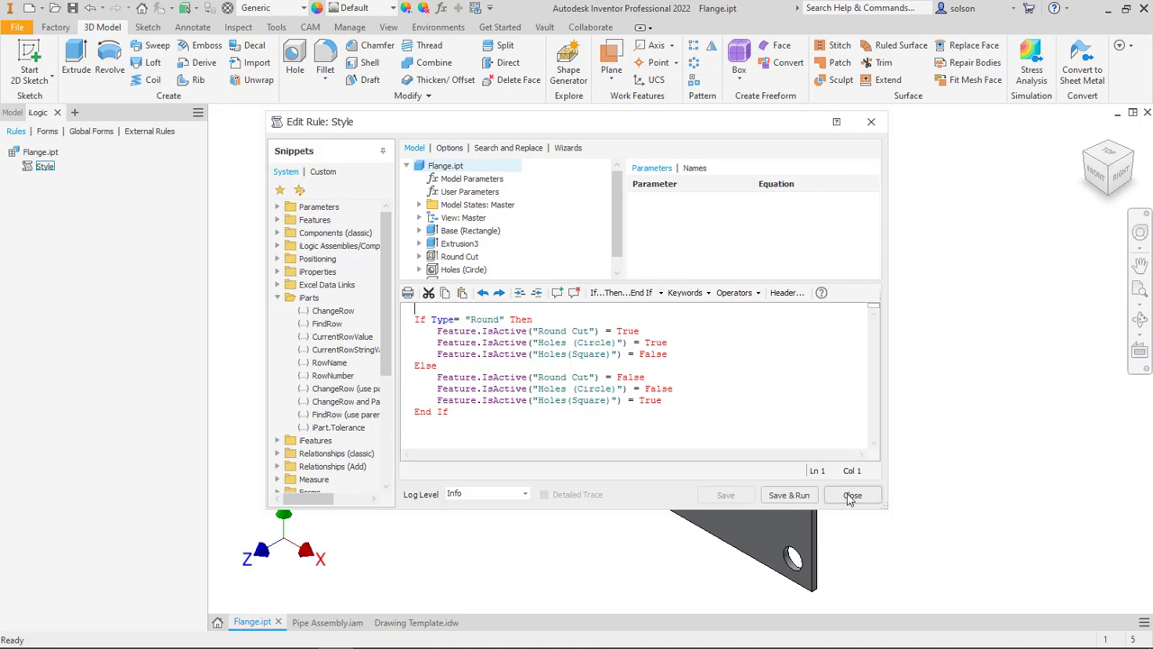
pyautogui.click(852, 494)
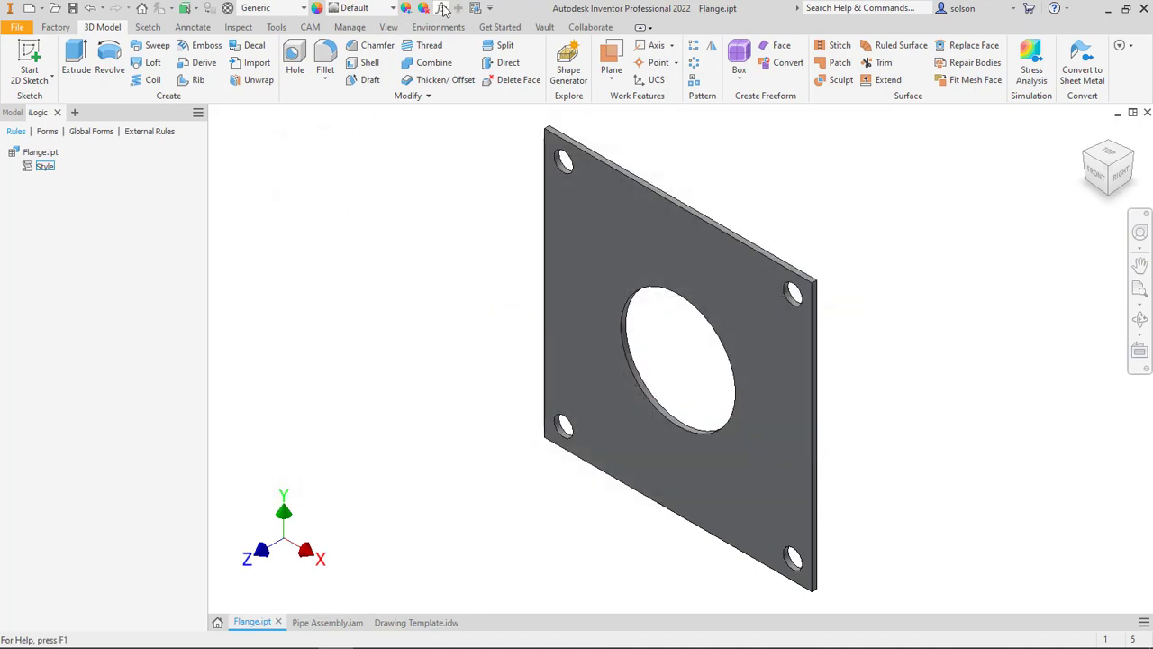
# Step: Change the flange's Type user parameter to Square, then switch to Pipe Assembly.iam
pyautogui.click(440, 8)
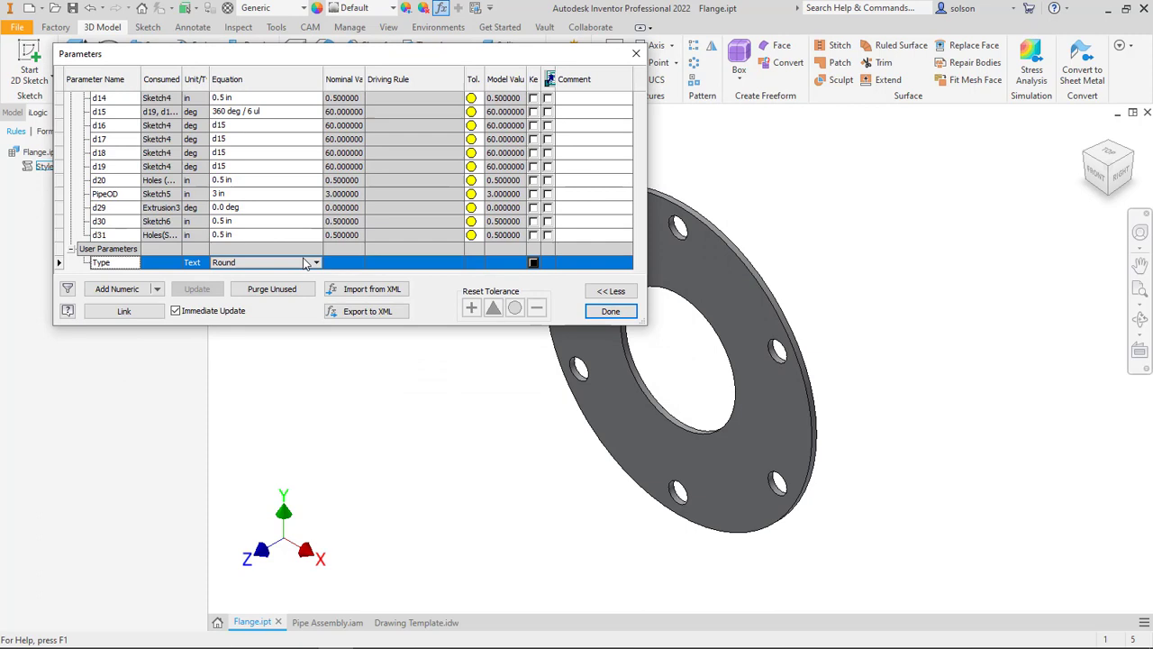
pyautogui.click(264, 262)
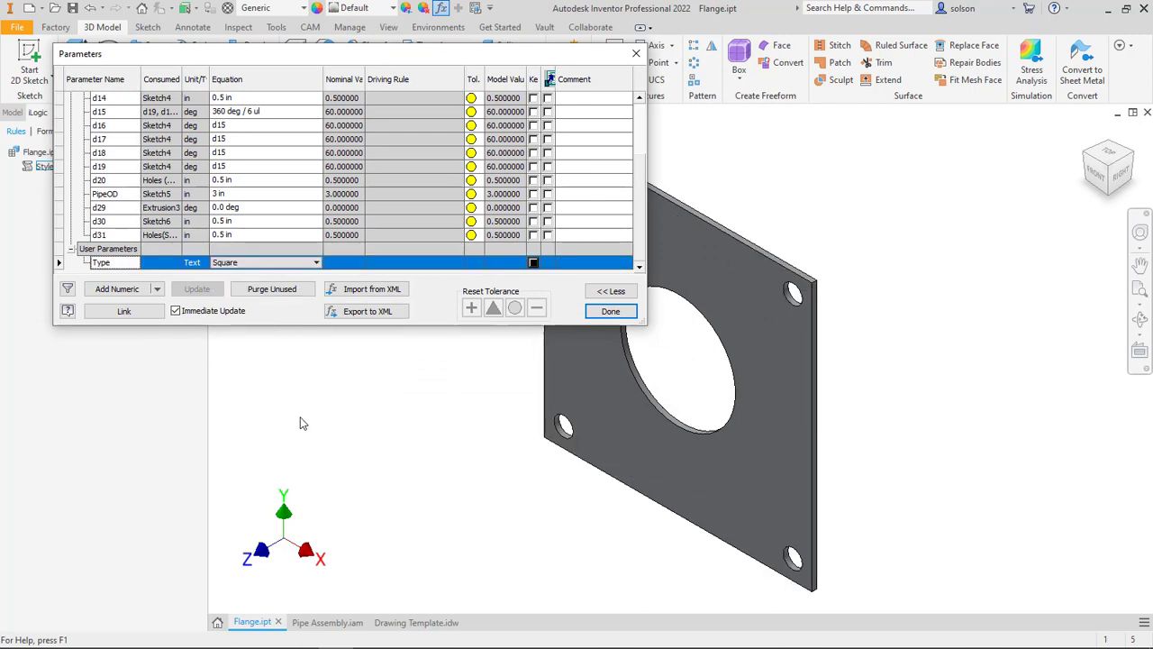
pyautogui.click(610, 311)
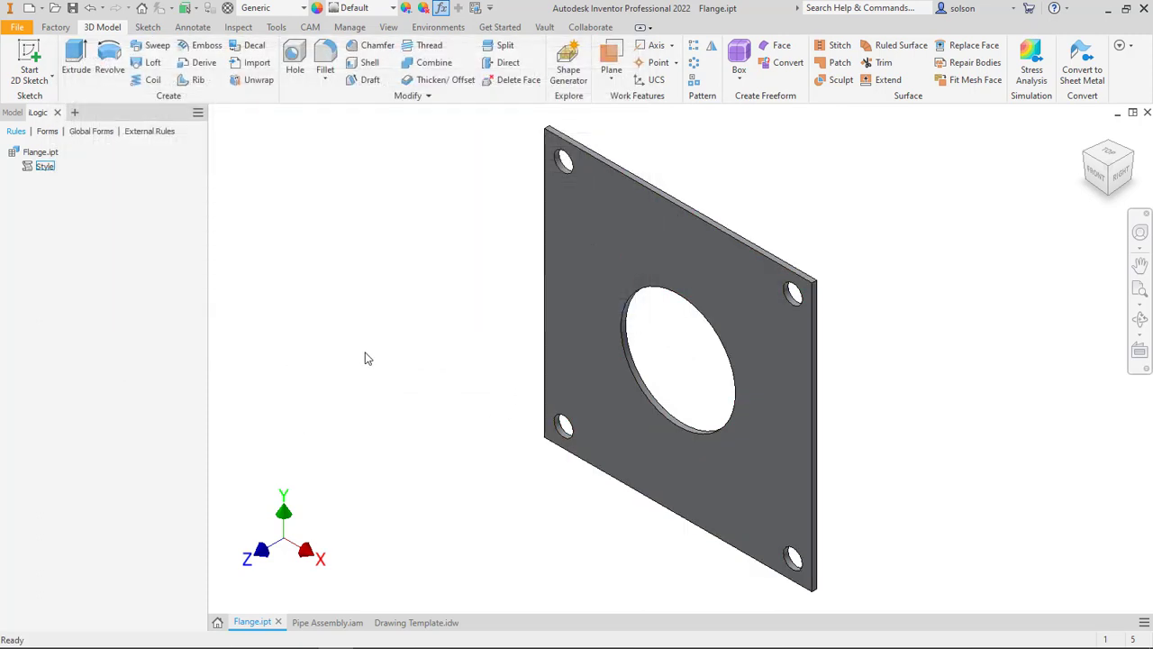
pyautogui.click(327, 622)
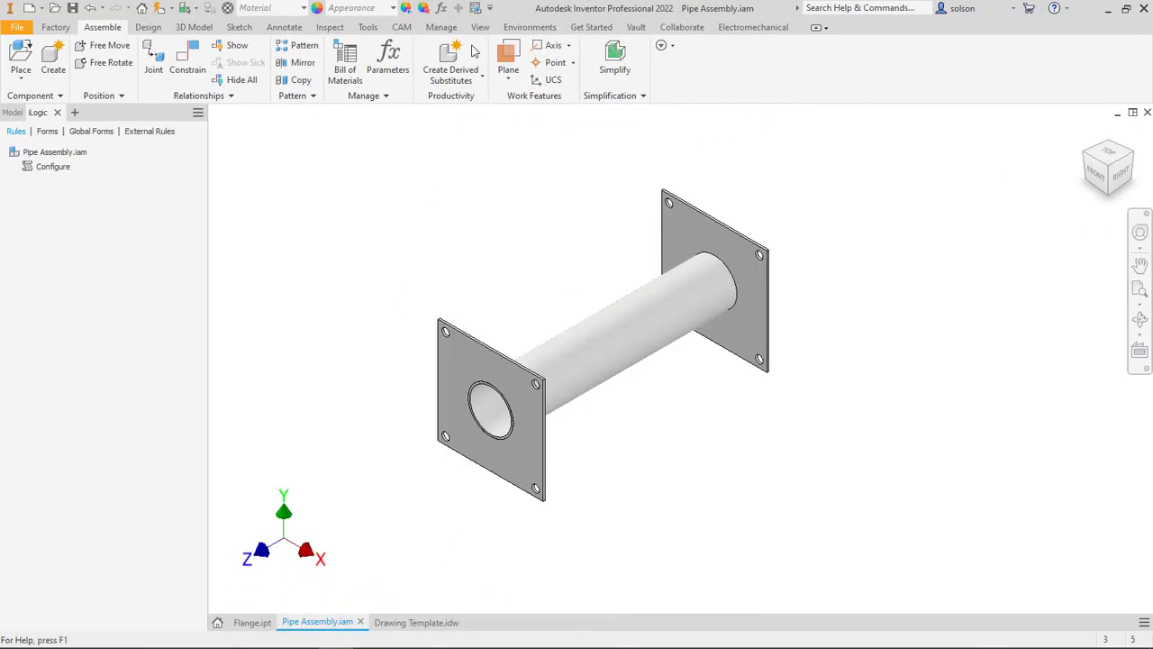
# Step: Toggle the assembly's Style parameter and set PipeLength to 18 in through Parameters
pyautogui.click(387, 61)
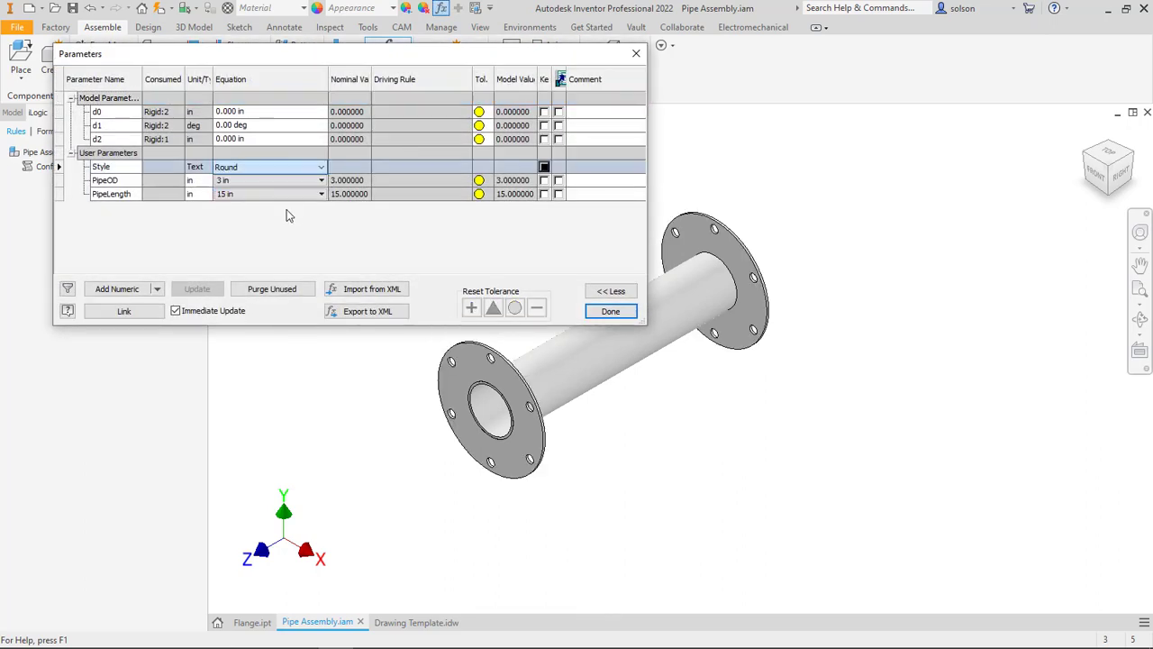
pyautogui.click(226, 190)
pyautogui.write('18')
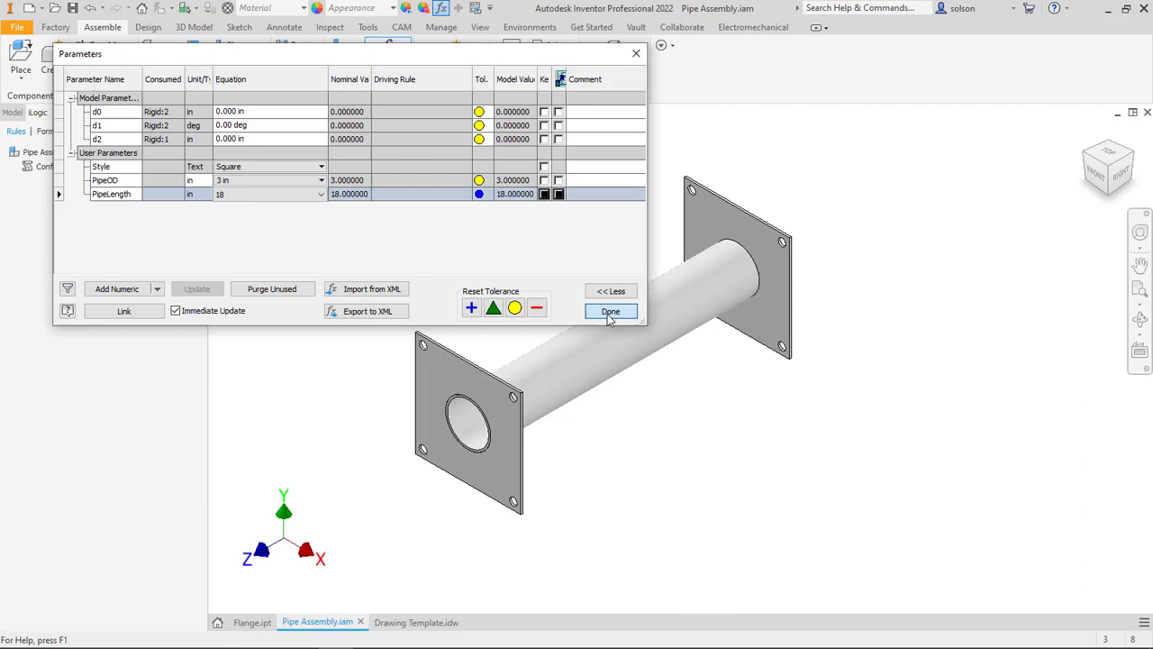
pyautogui.click(610, 311)
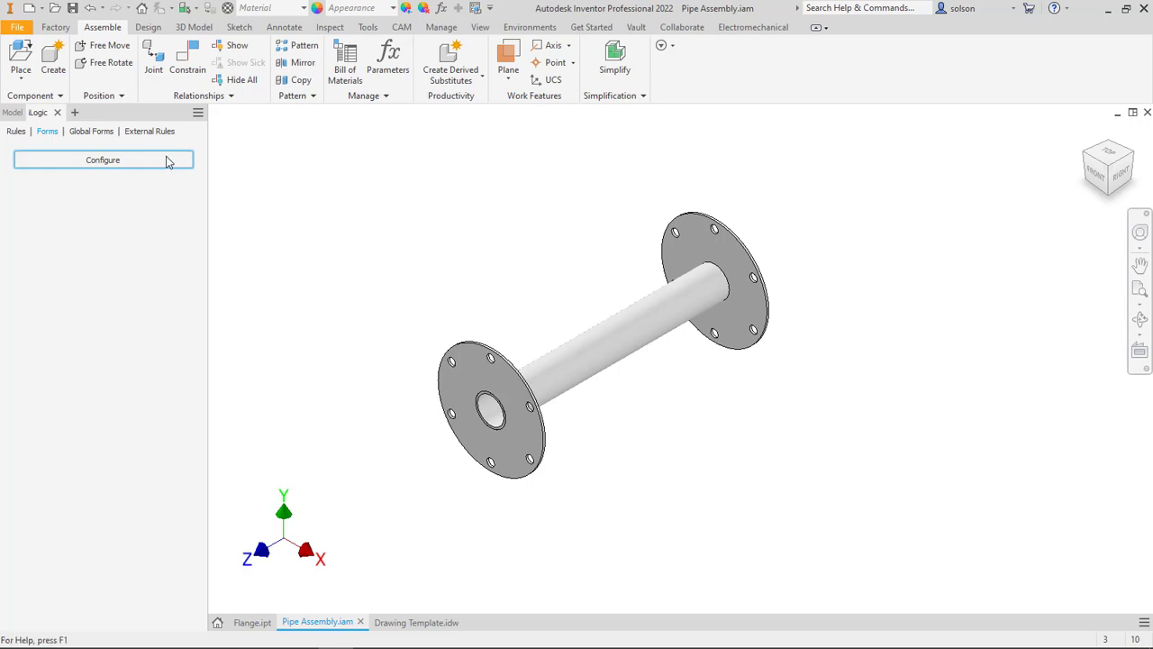
# Step: Use the Configure form for Style Square, PipeOD 3, PipeLength 18, then switch to Drawing Template.idw
pyautogui.click(102, 160)
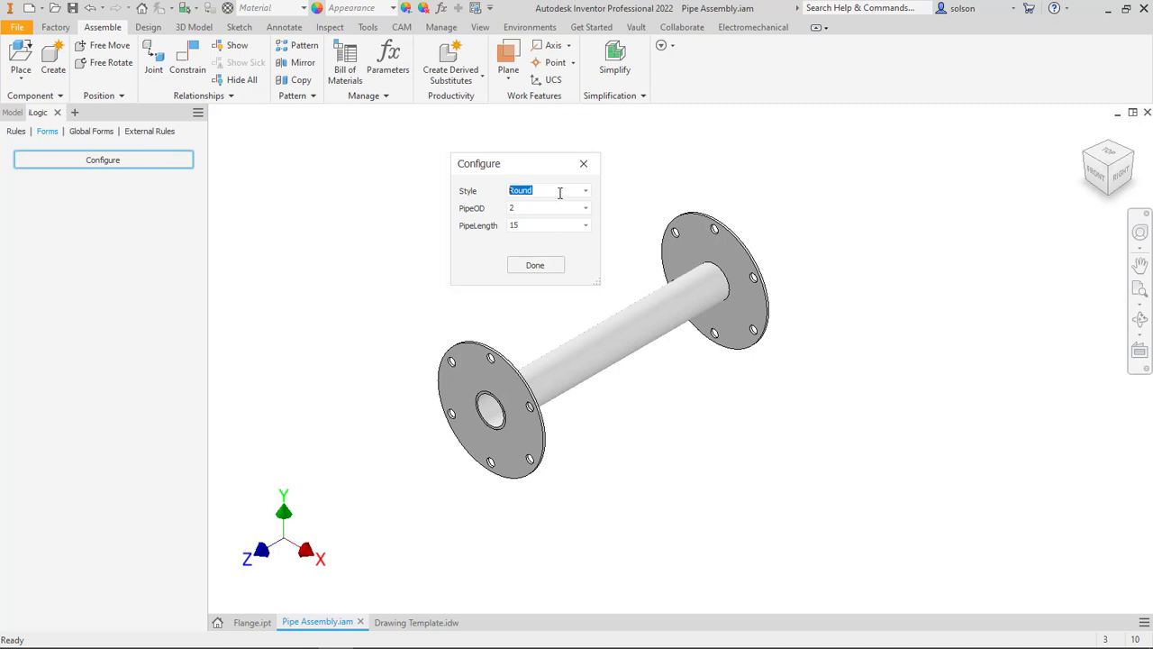
pyautogui.click(584, 190)
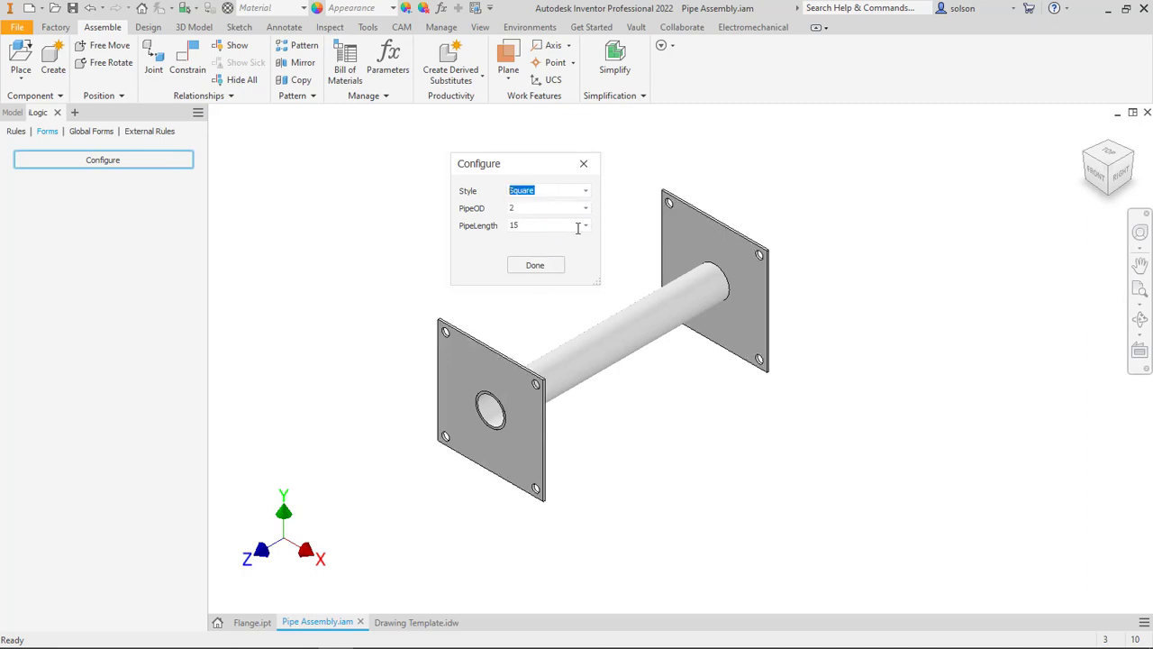
pyautogui.tripleClick(541, 208)
pyautogui.write('3')
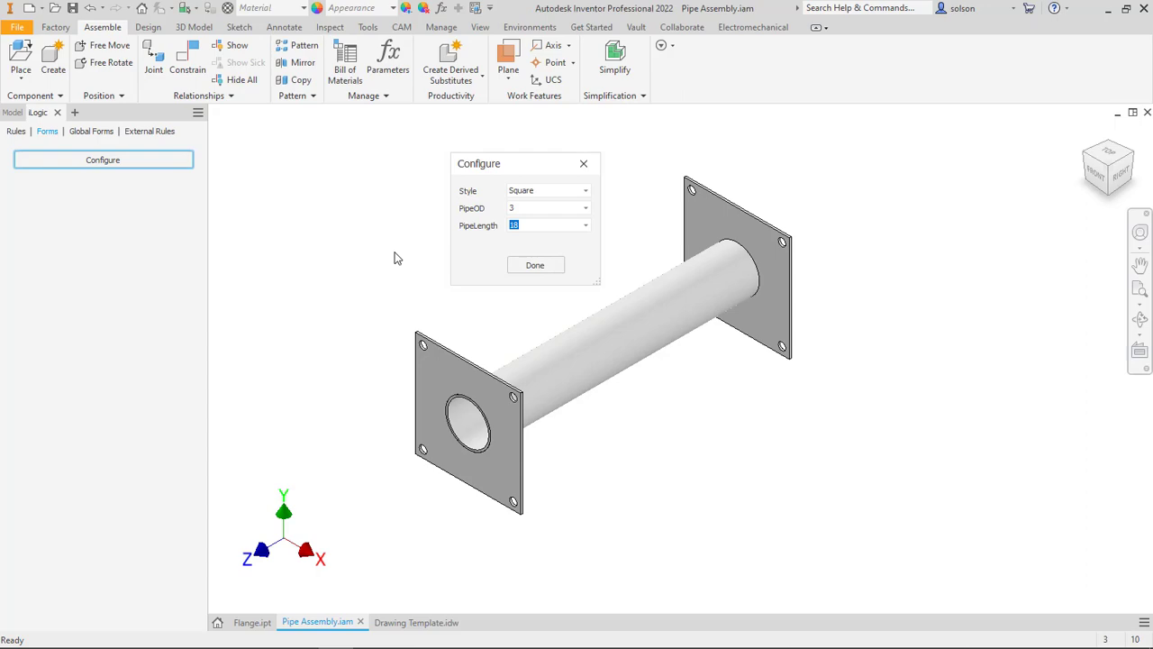
pyautogui.click(535, 264)
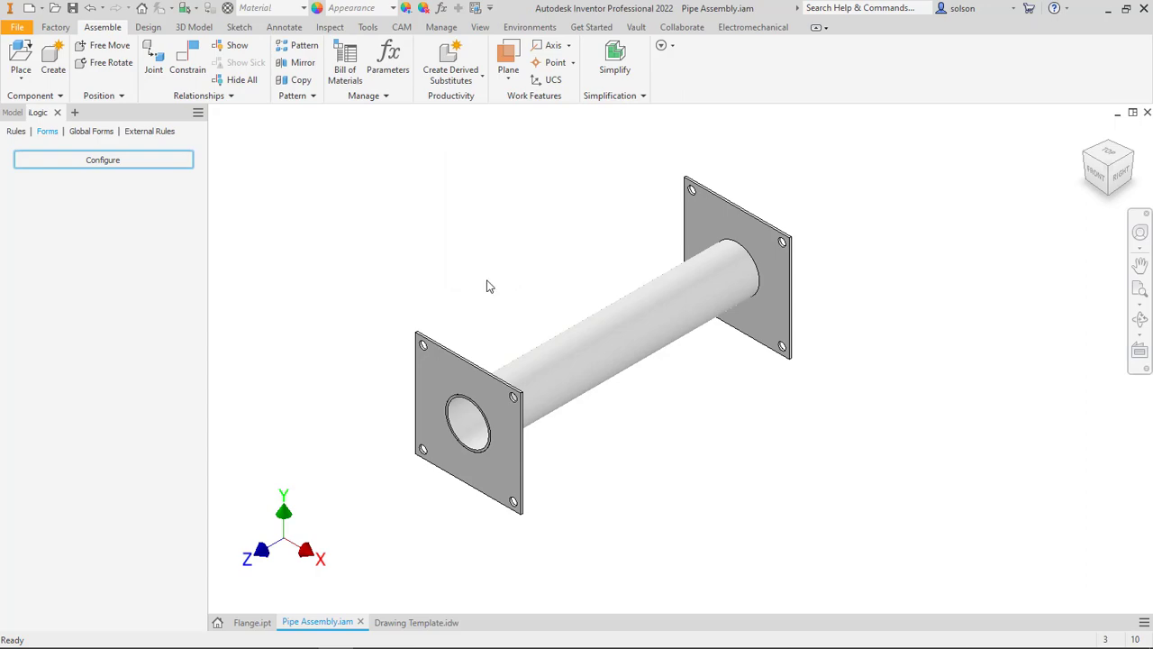
pyautogui.click(416, 621)
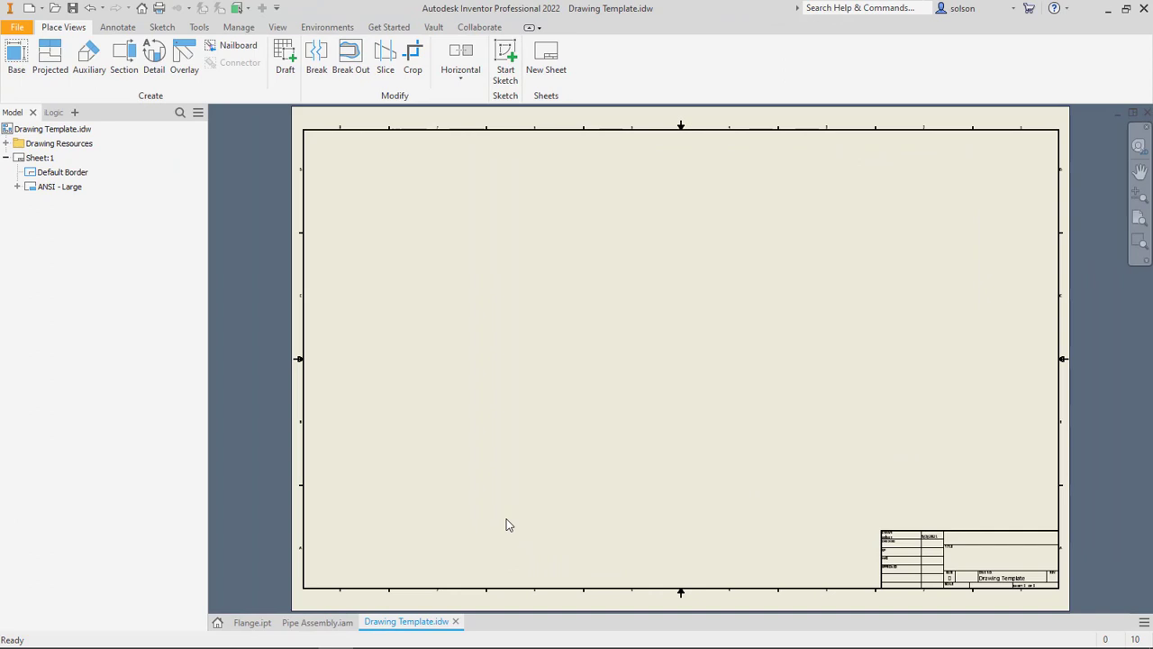
# Step: Open Manage > Event Triggers and browse the Assemblies, This Document and Drawings tabs
pyautogui.click(239, 26)
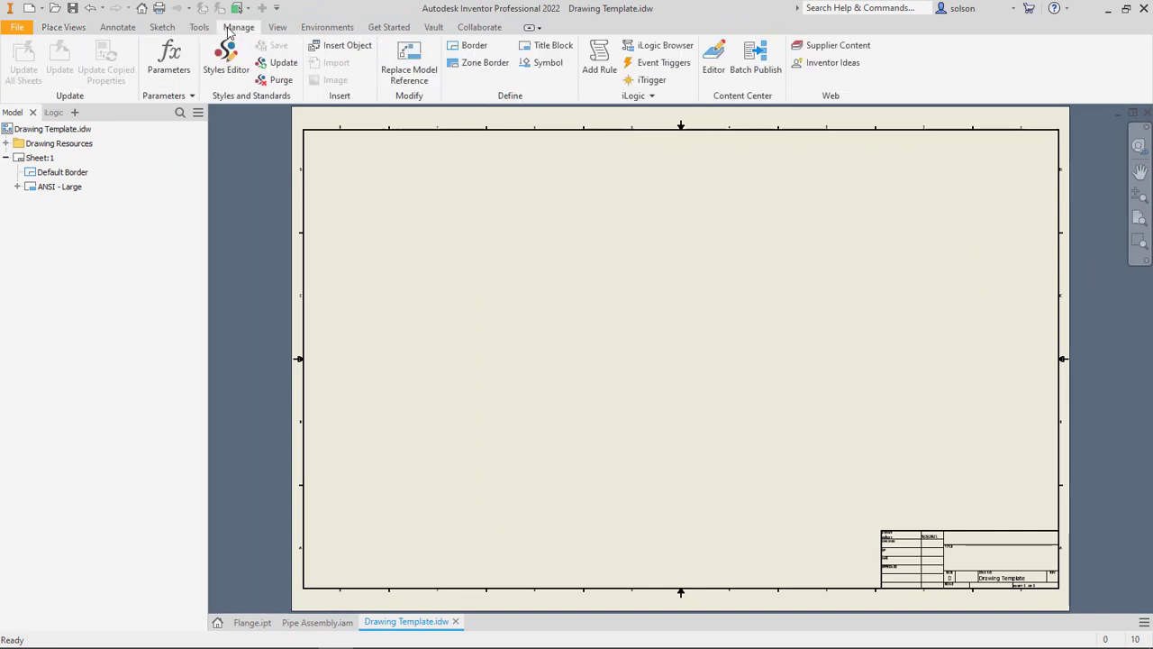
pyautogui.click(664, 62)
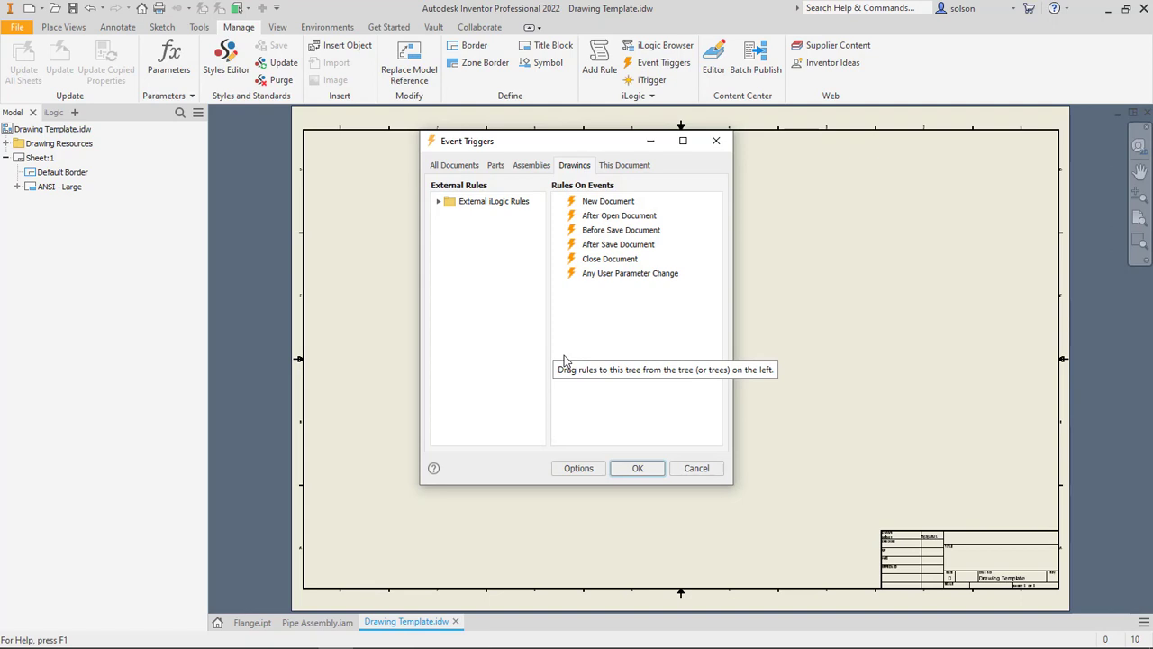
pyautogui.moveTo(586, 334)
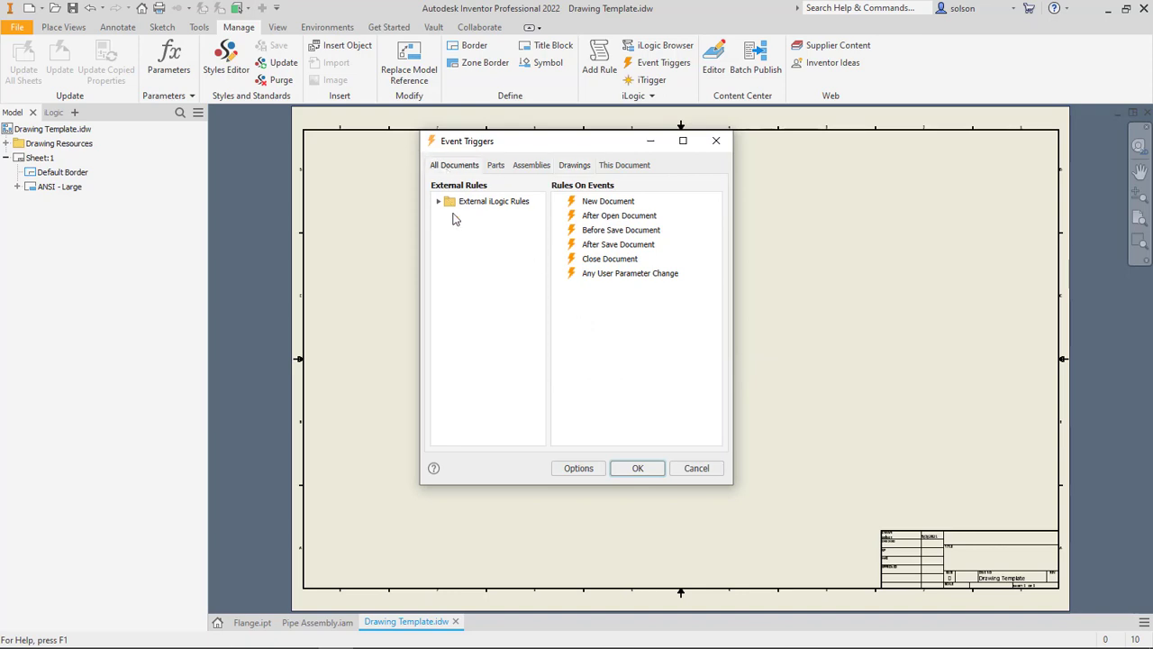
pyautogui.click(495, 165)
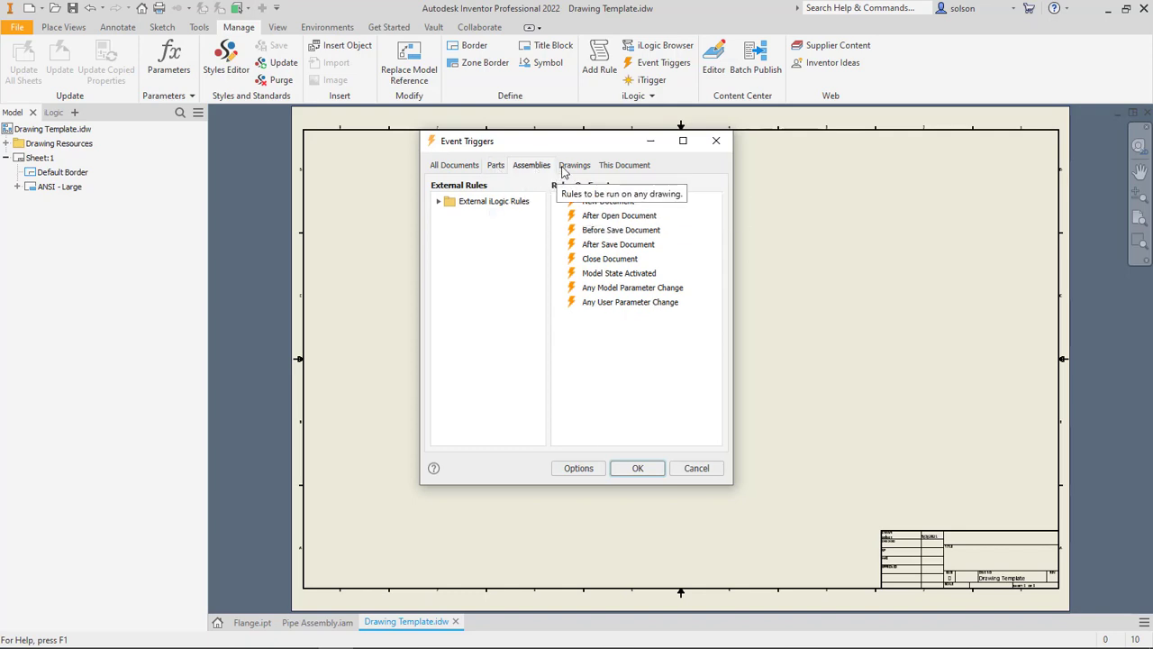
pyautogui.click(624, 164)
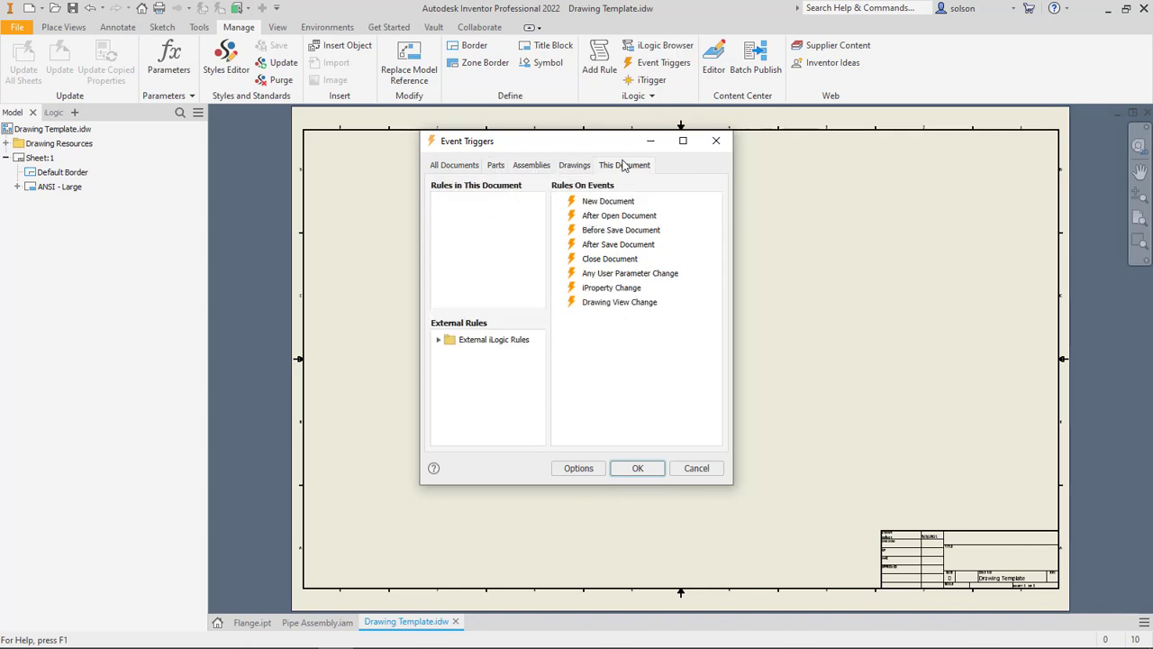
pyautogui.click(575, 164)
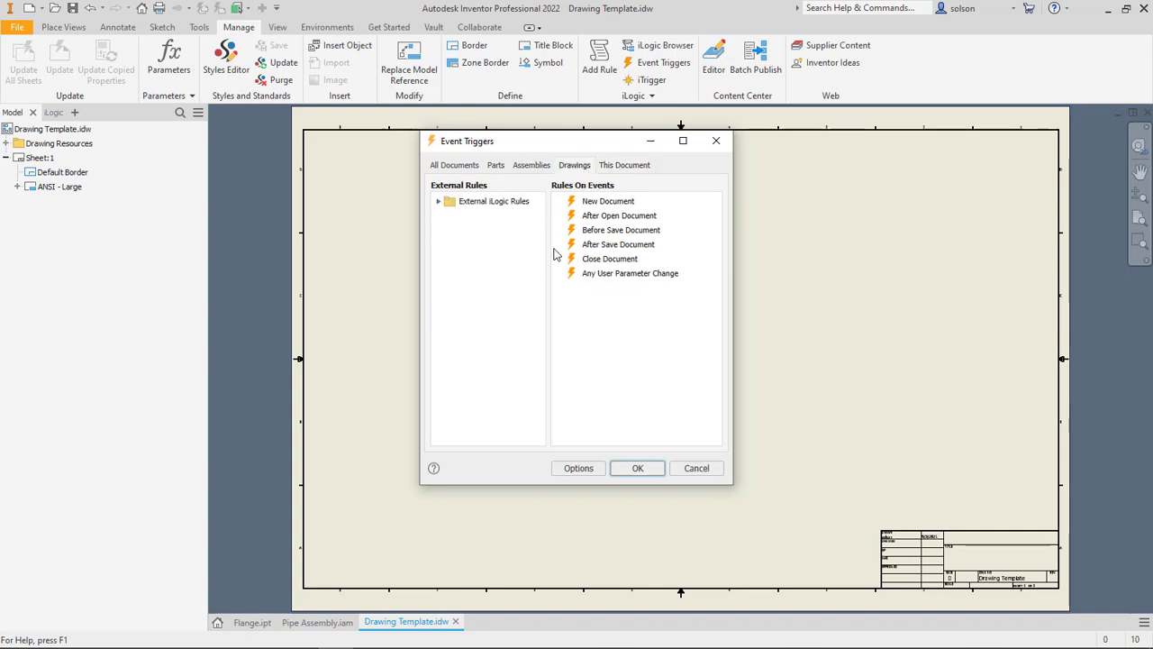
# Step: Attach the external Create PDF rule to the drawings' After Save Document event
pyautogui.click(439, 201)
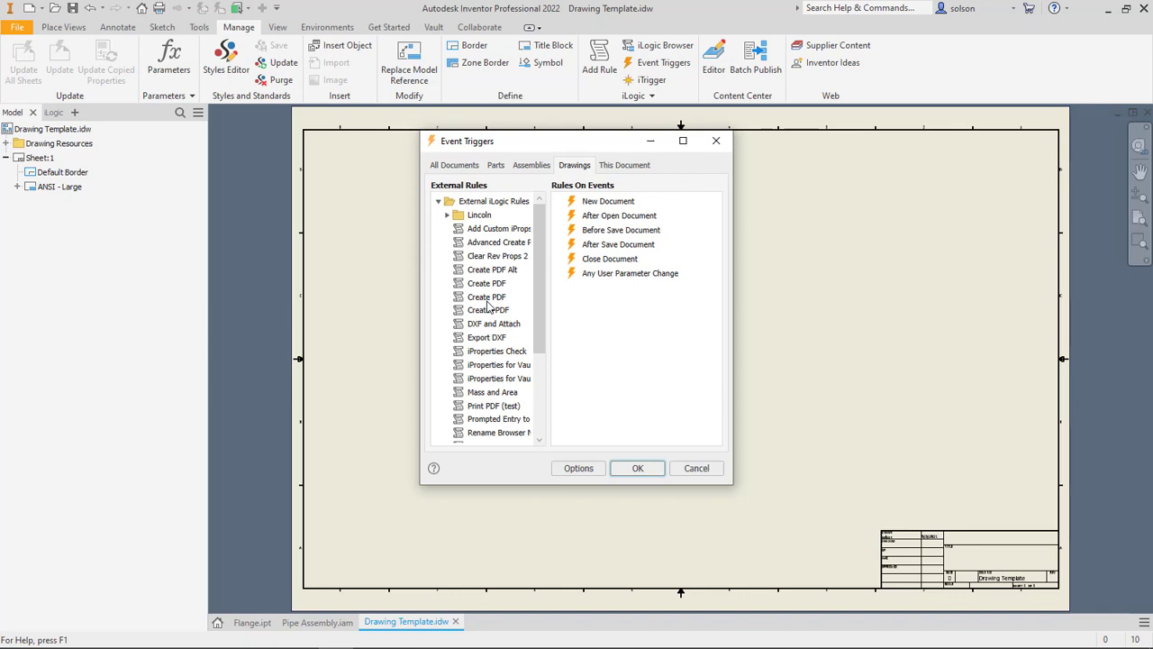
pyautogui.click(486, 297)
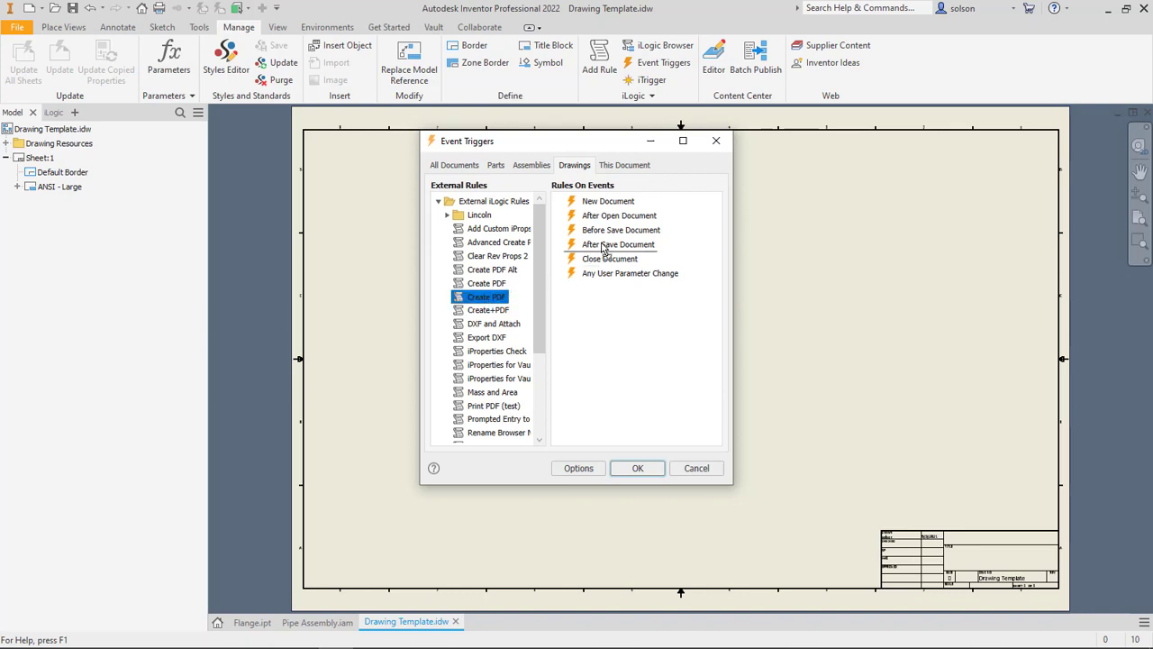
pyautogui.click(559, 244)
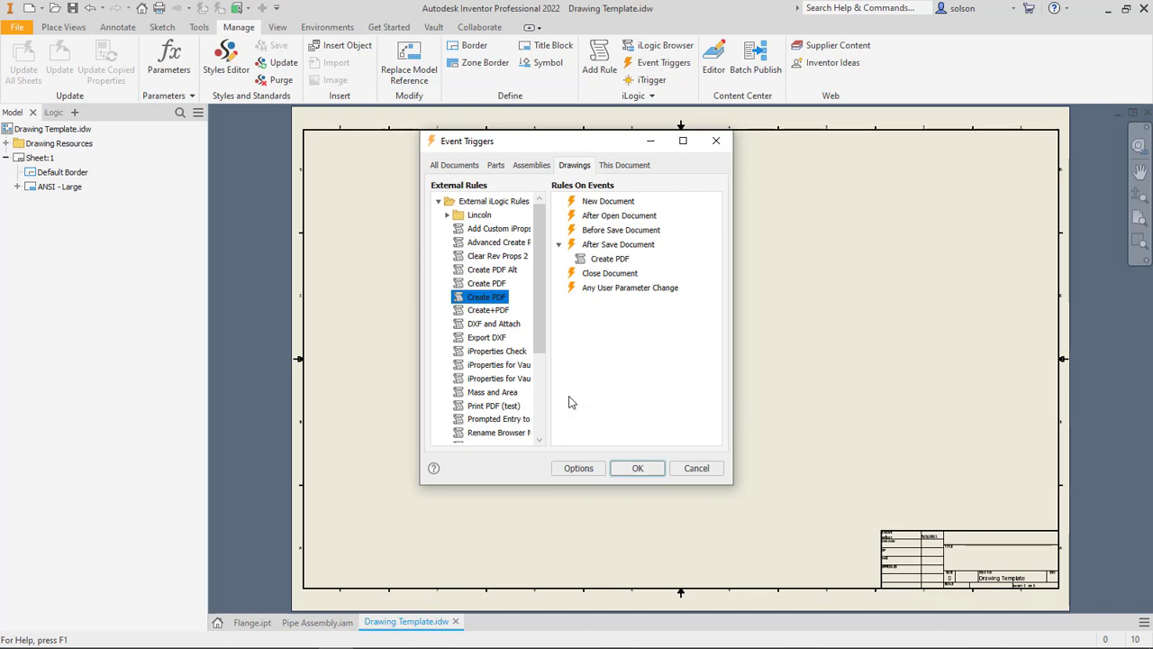